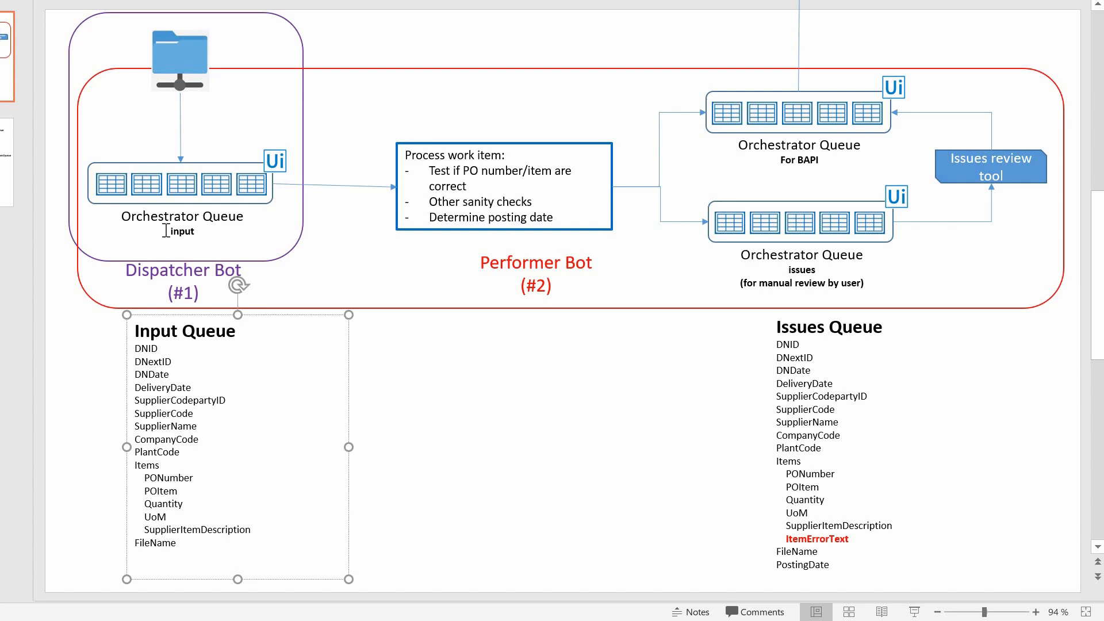
mouse_move(175, 200)
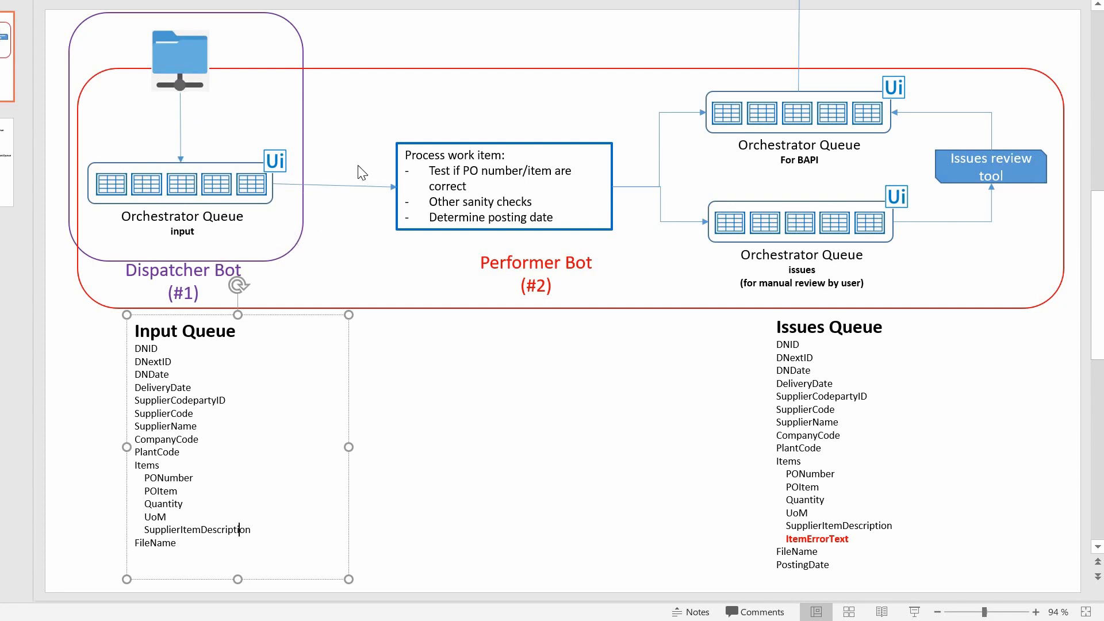
mouse_move(356, 211)
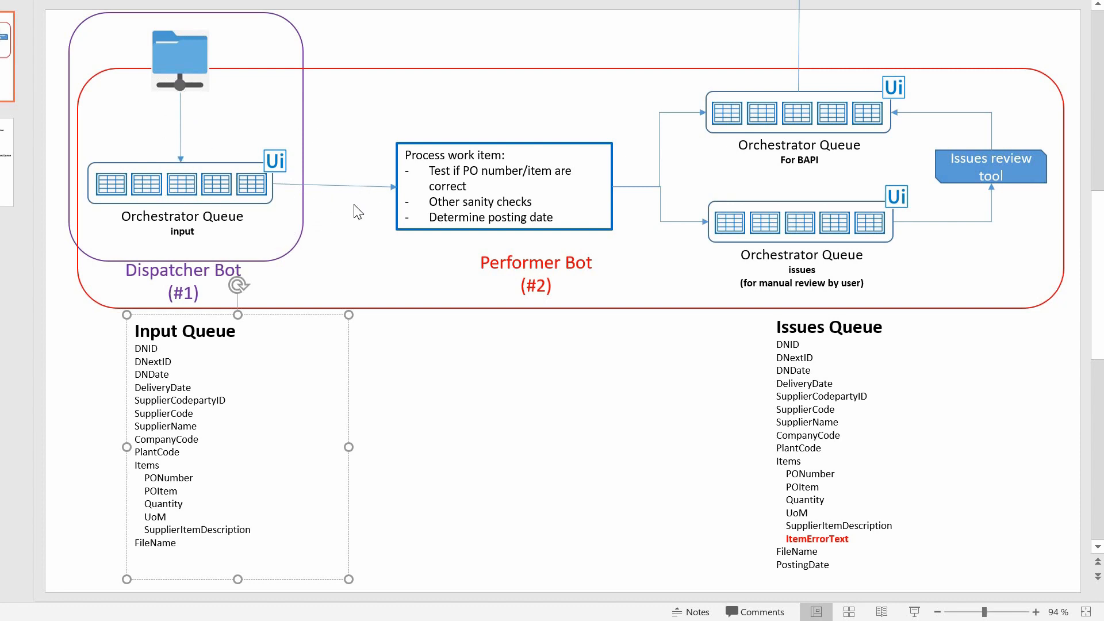
Step: Review the Items argument and the step that creates each item's dictionary
click(240, 529)
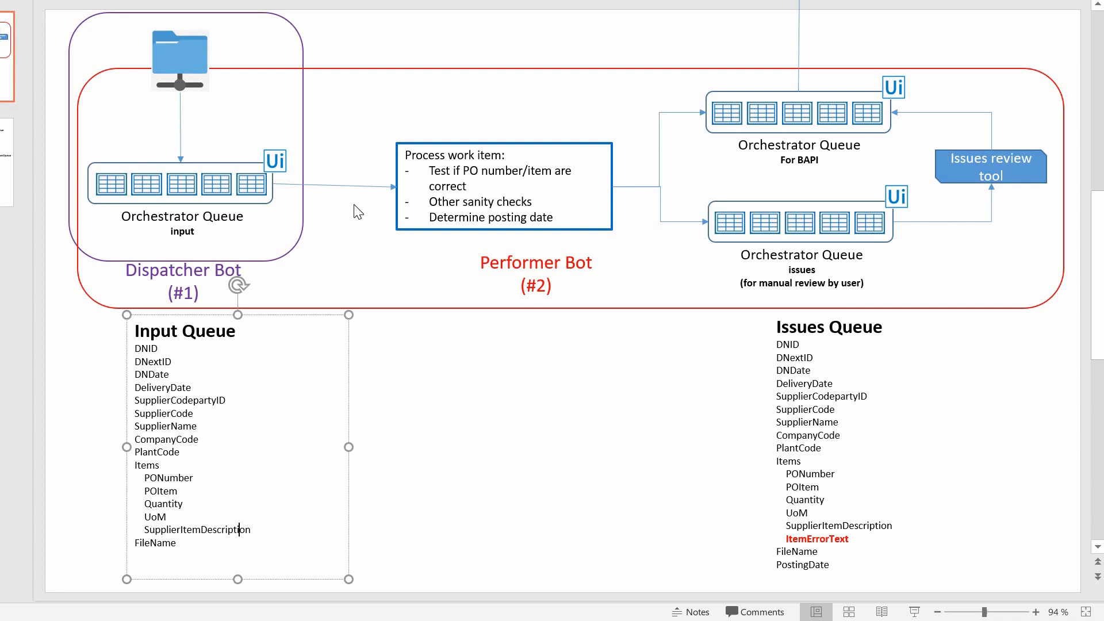
mouse_move(562, 175)
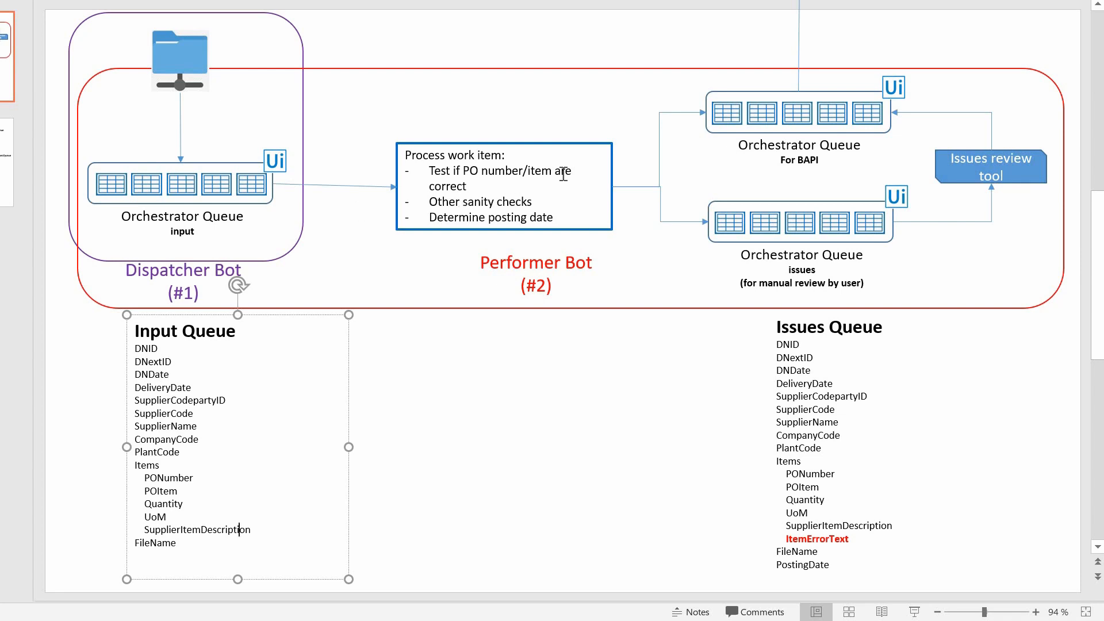
mouse_move(669, 180)
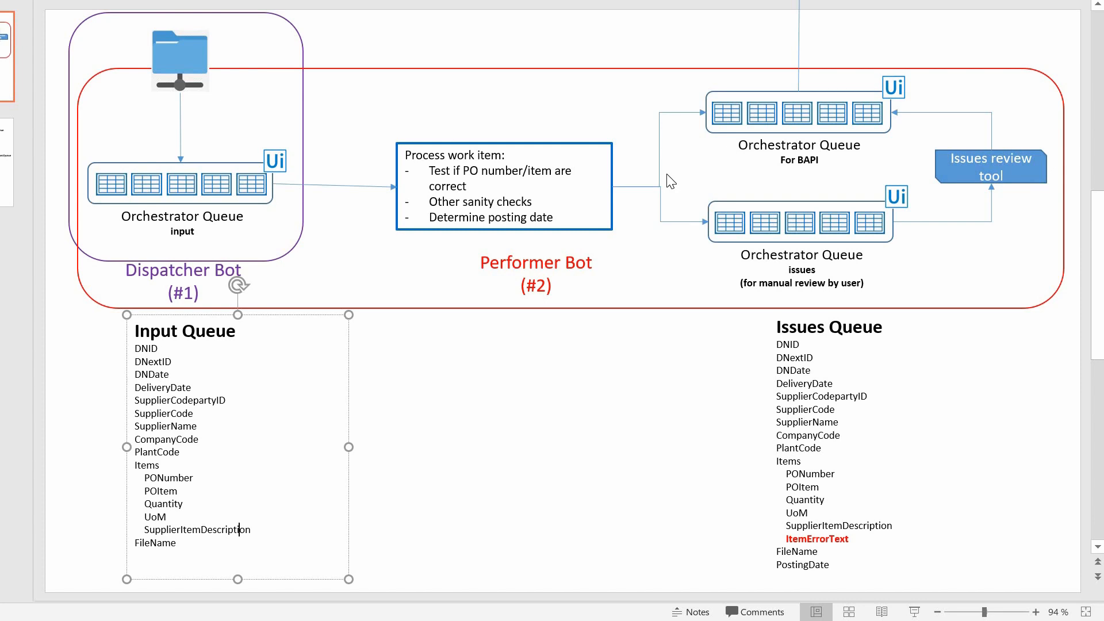
mouse_move(675, 189)
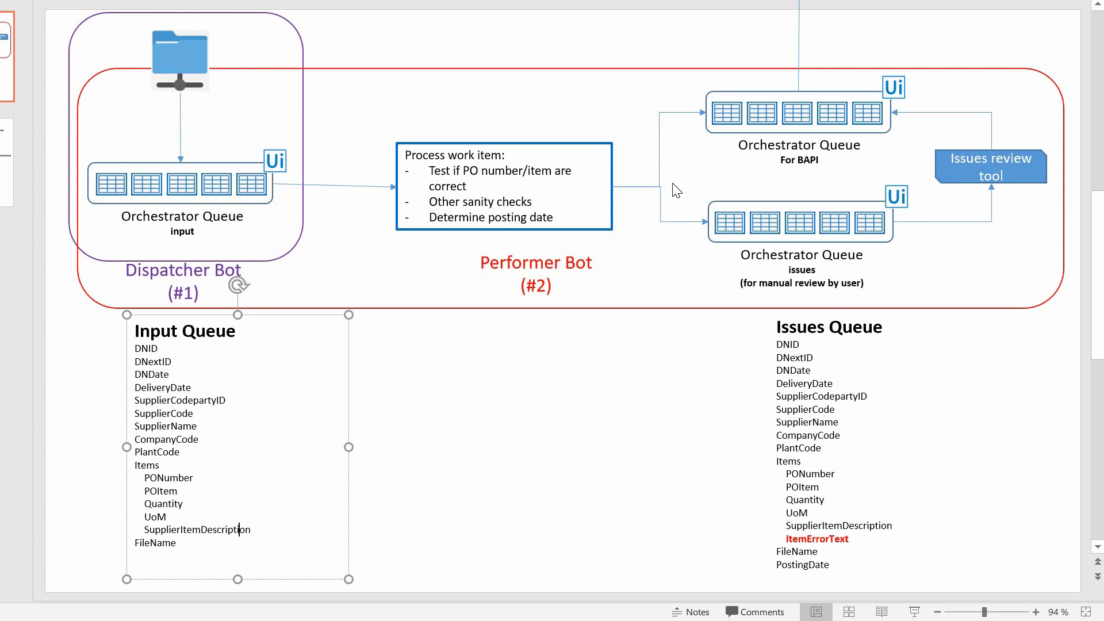
mouse_move(721, 233)
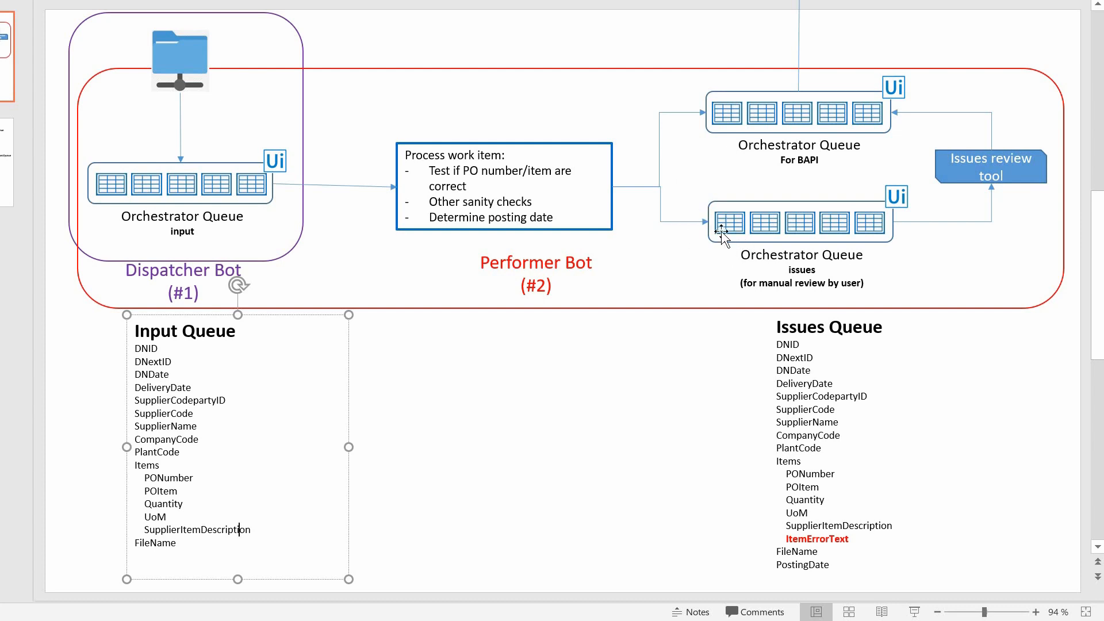
mouse_move(690, 215)
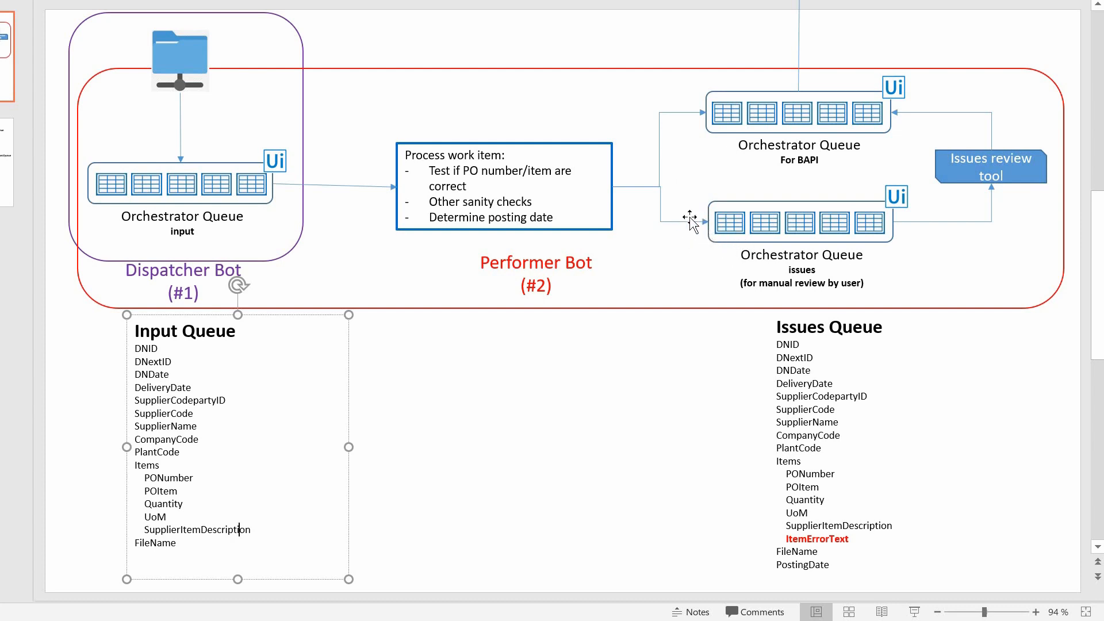
mouse_move(716, 235)
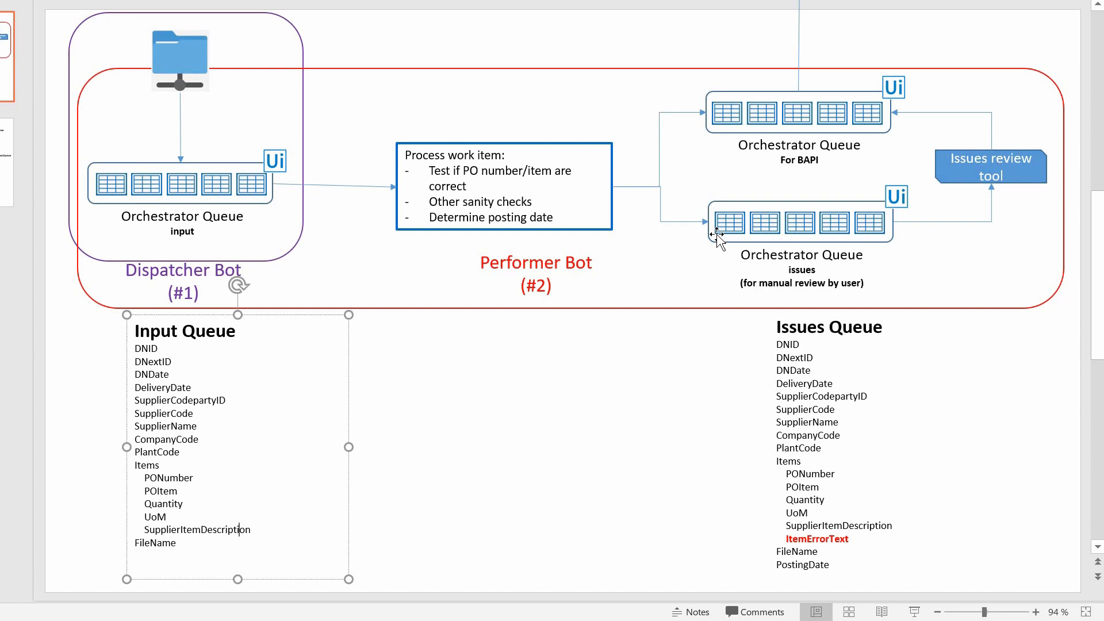
mouse_move(725, 265)
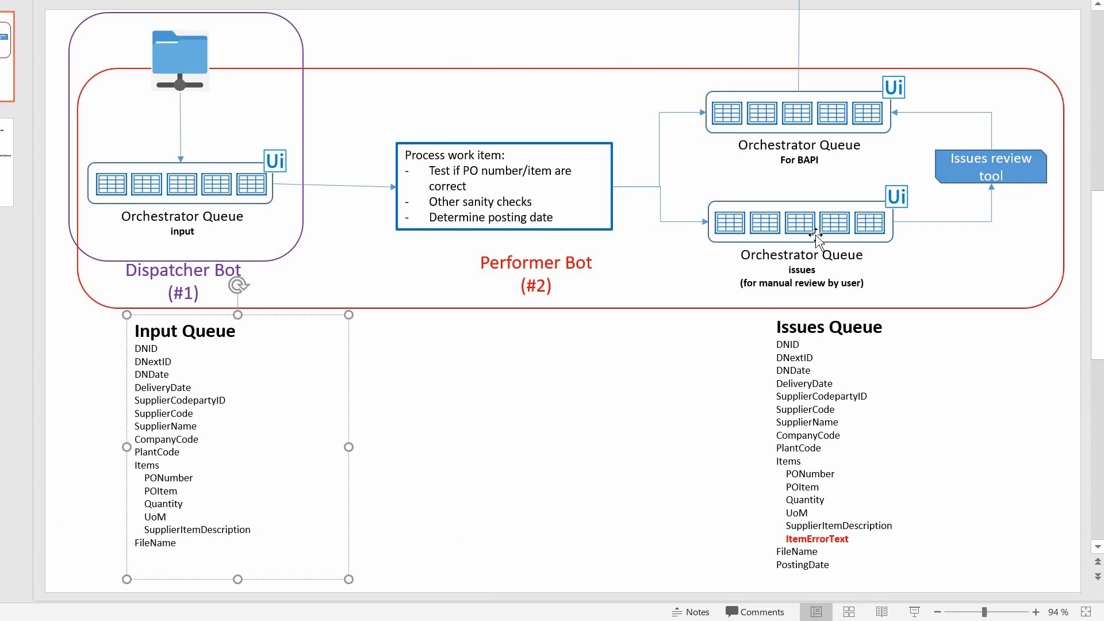
click(239, 529)
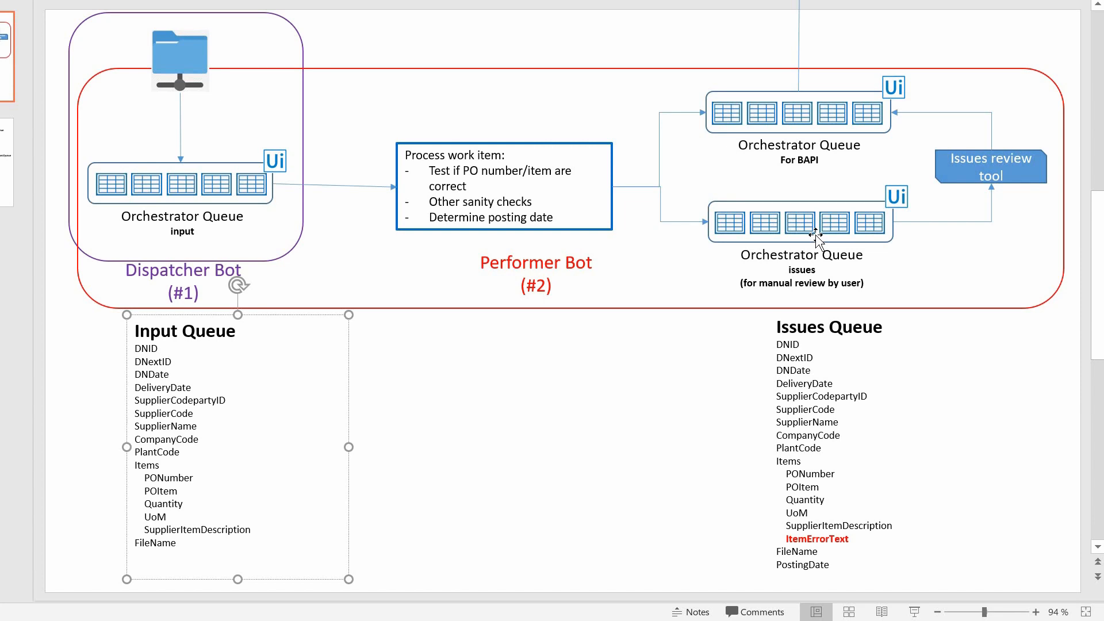
click(239, 529)
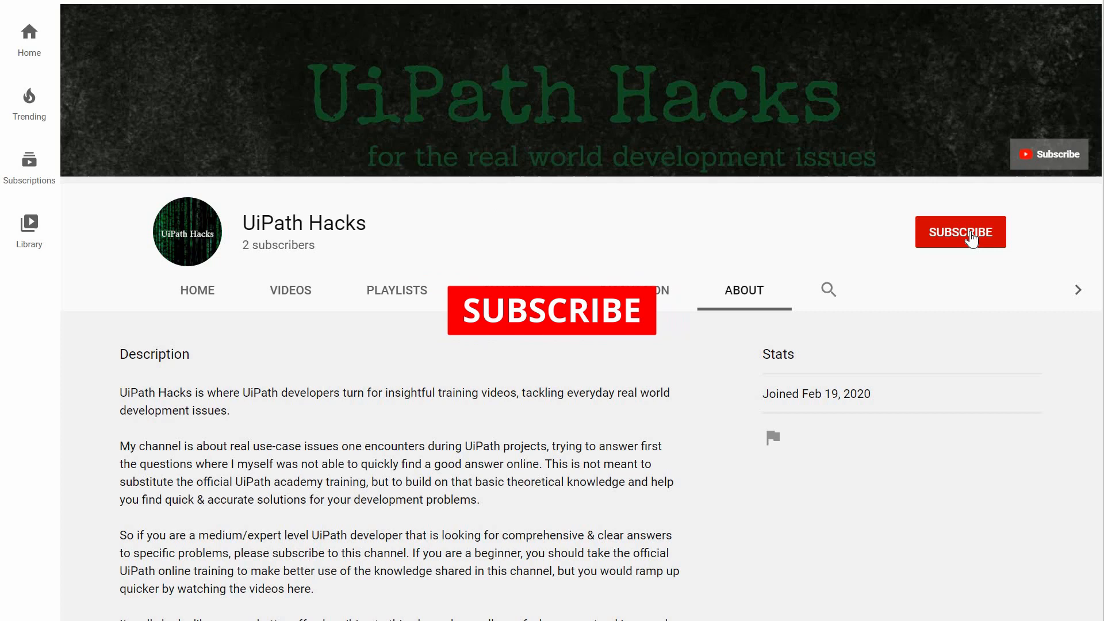
click(960, 231)
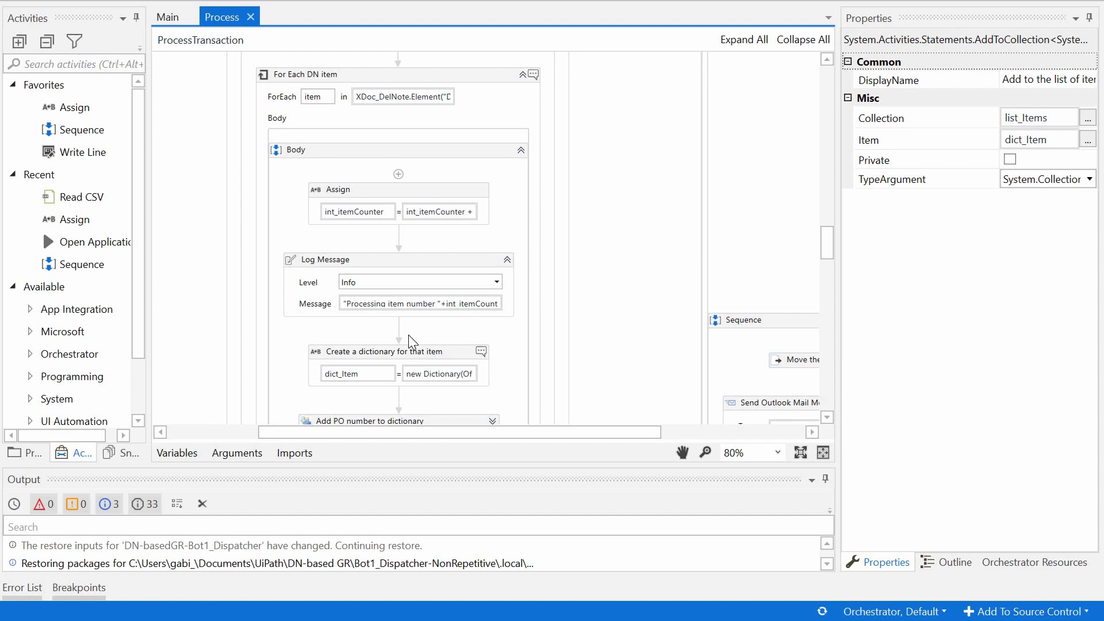
click(365, 352)
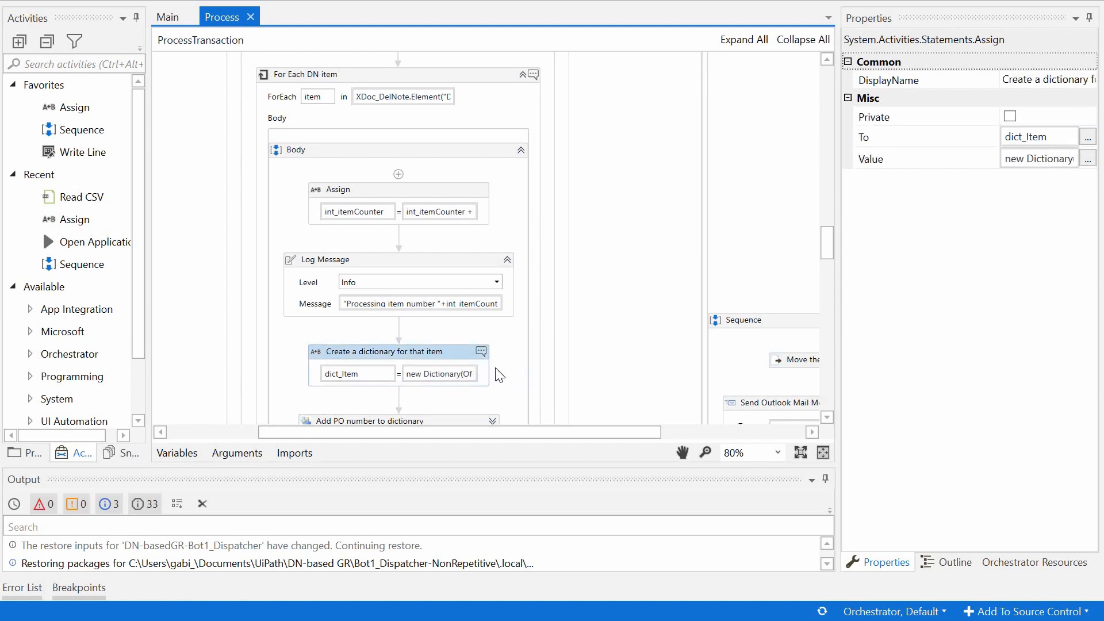
scroll(down, 3)
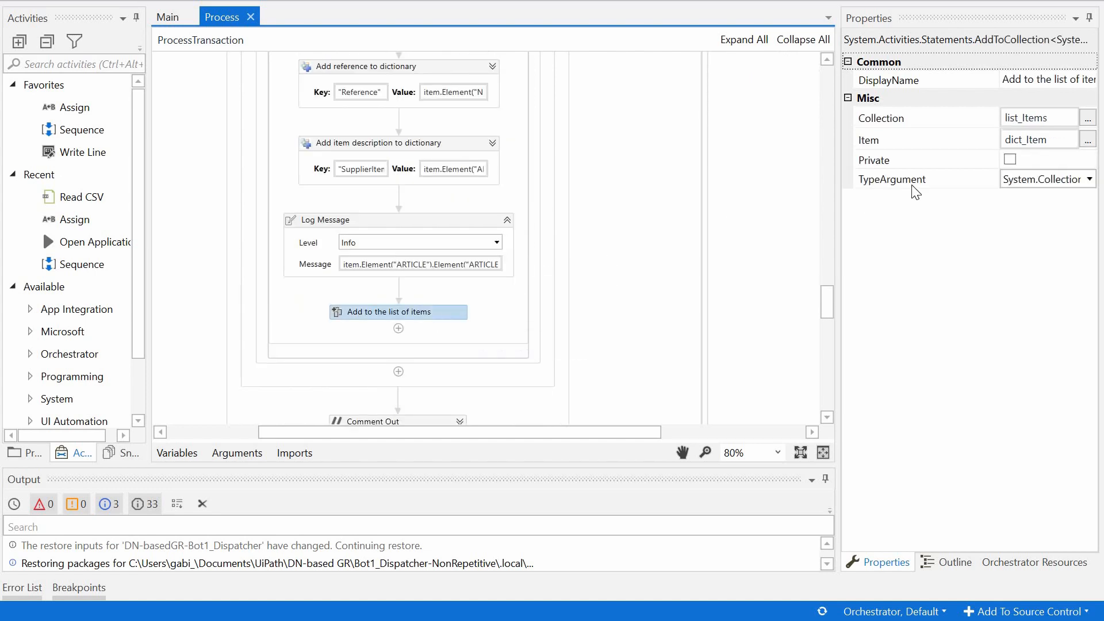
mouse_move(1035, 139)
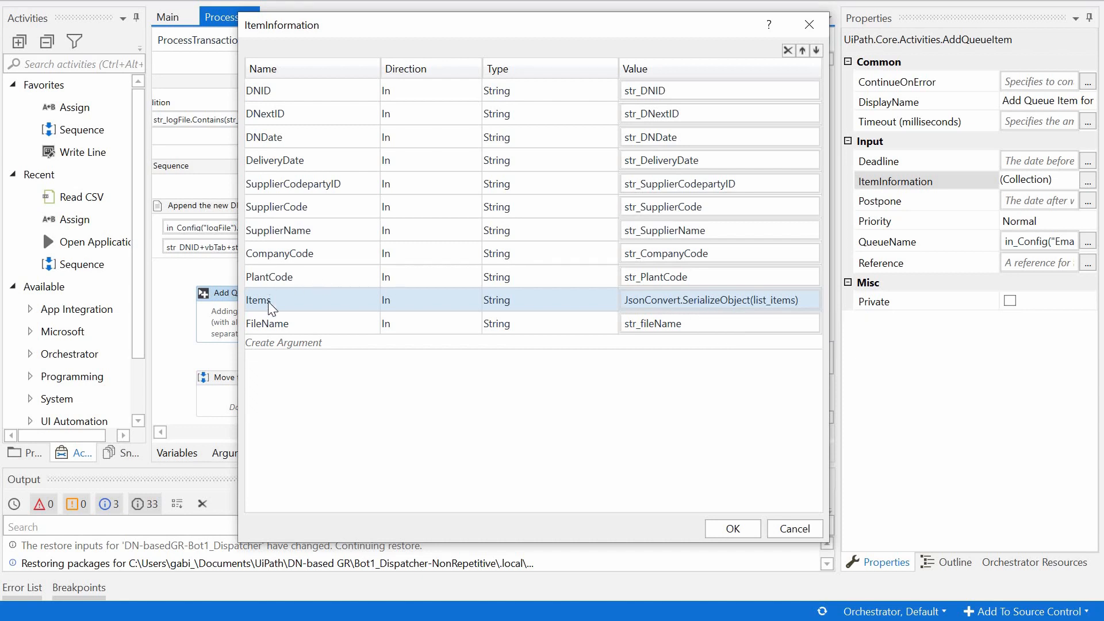
mouse_move(713, 304)
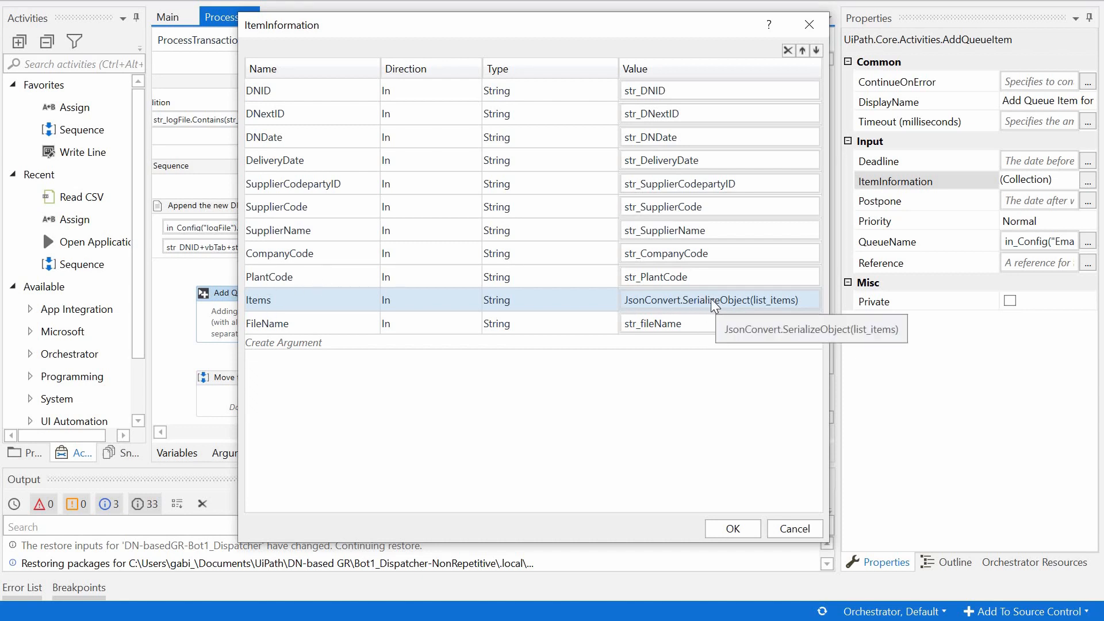
mouse_move(786, 309)
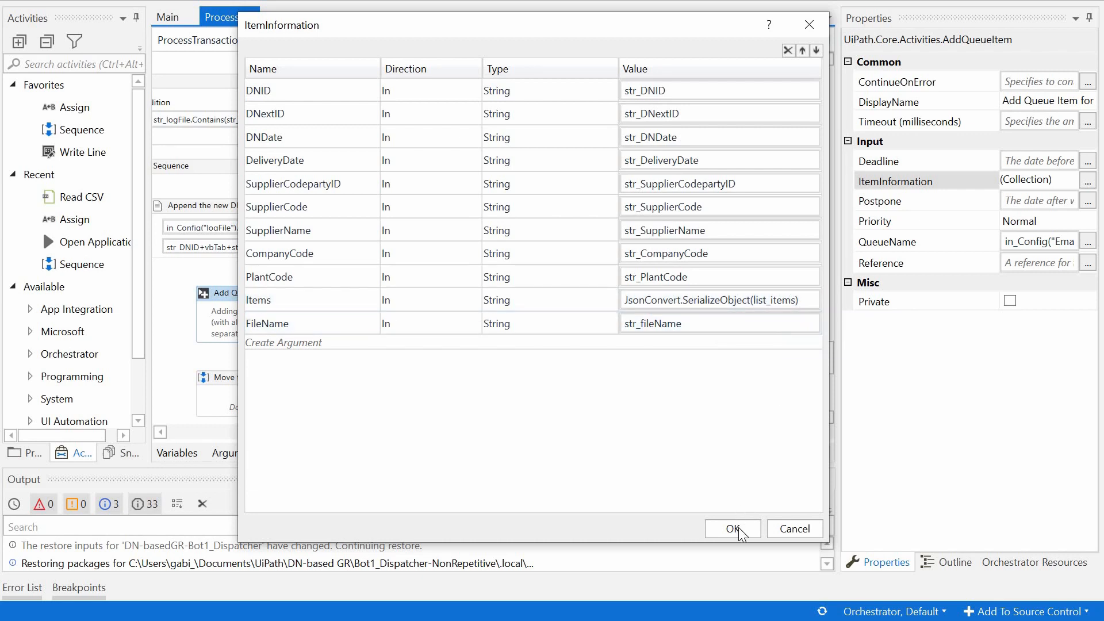
Step: Accept the ItemInformation field list with Items holding the serialized item list
click(731, 529)
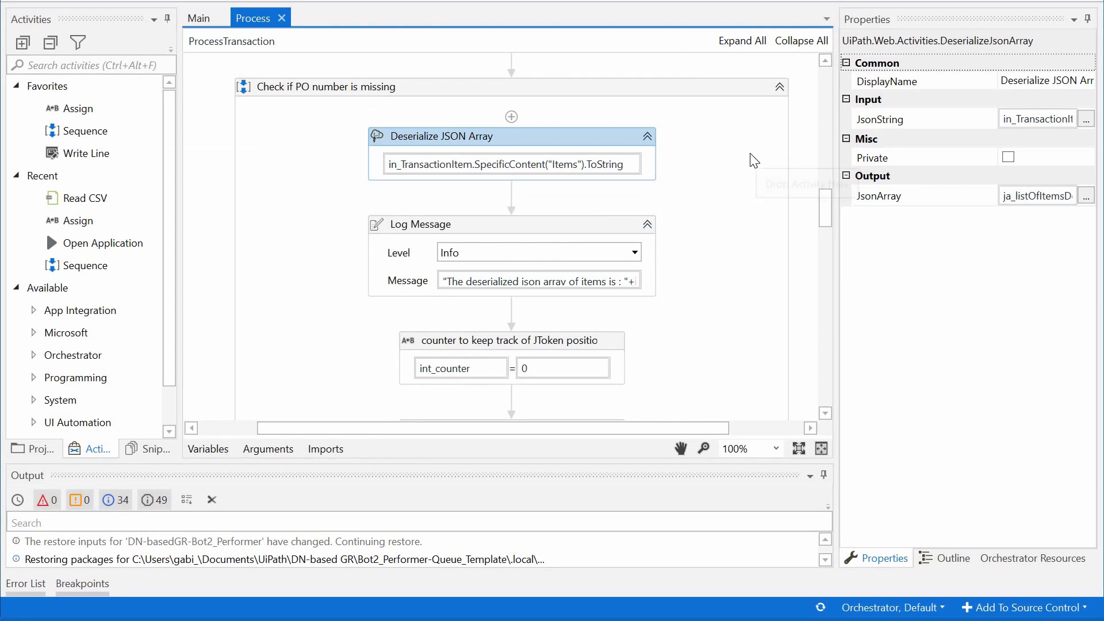
mouse_move(739, 156)
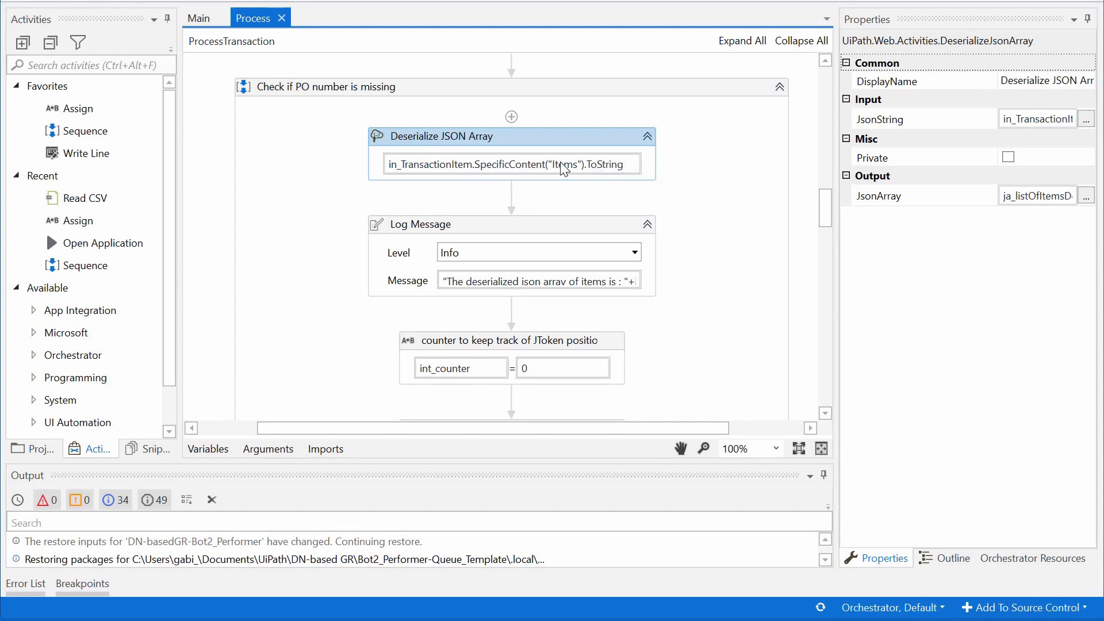
mouse_move(564, 163)
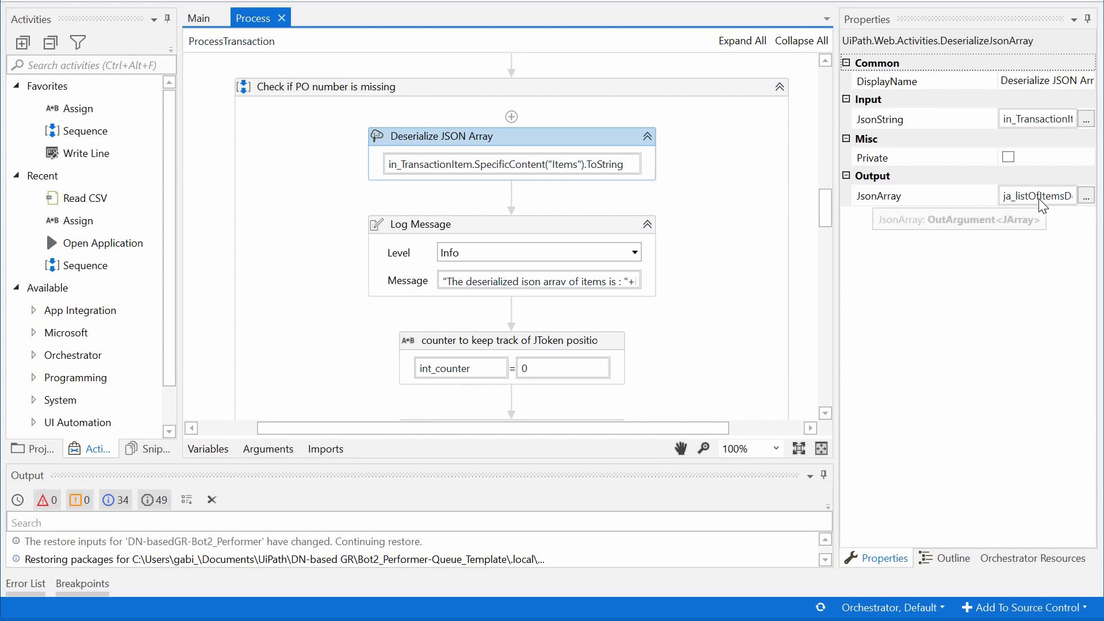
mouse_move(646, 215)
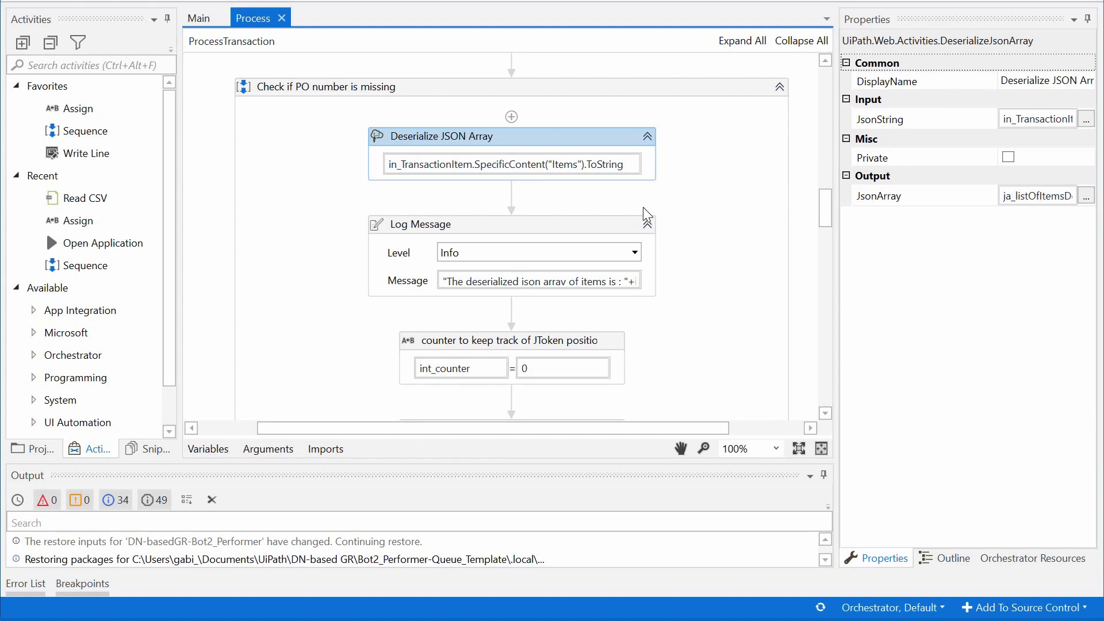
mouse_move(646, 214)
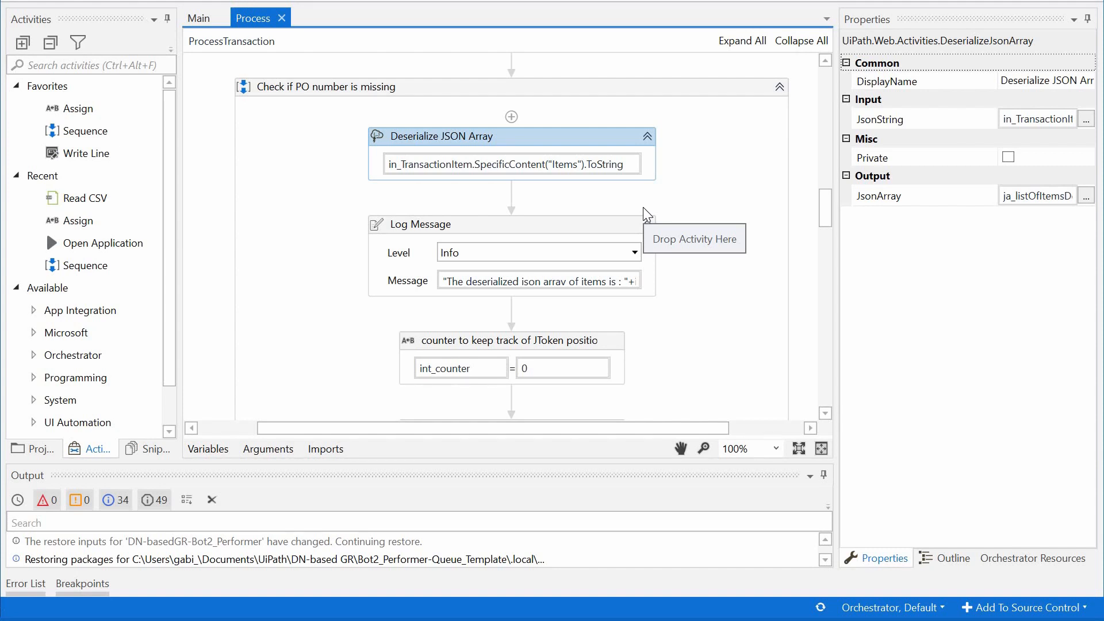
mouse_move(965, 175)
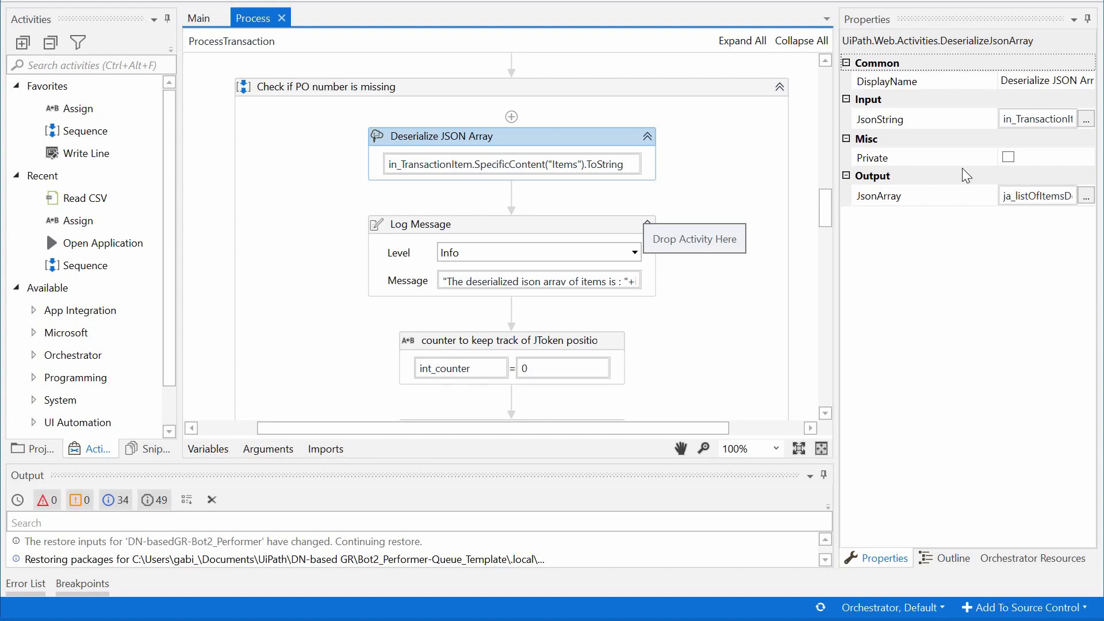
mouse_move(550, 140)
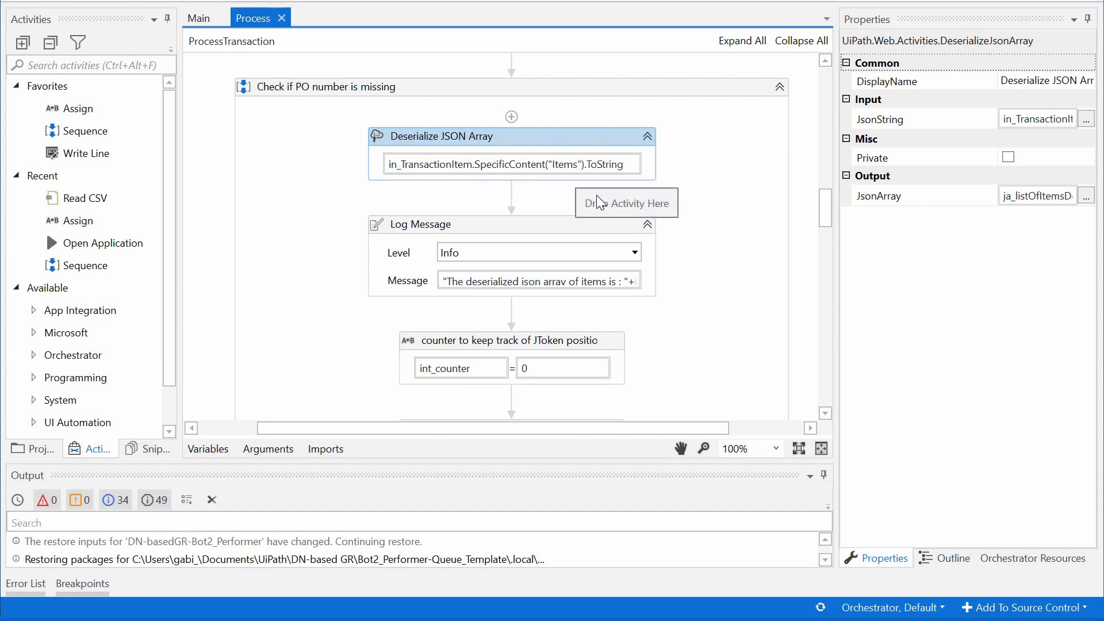
mouse_move(673, 208)
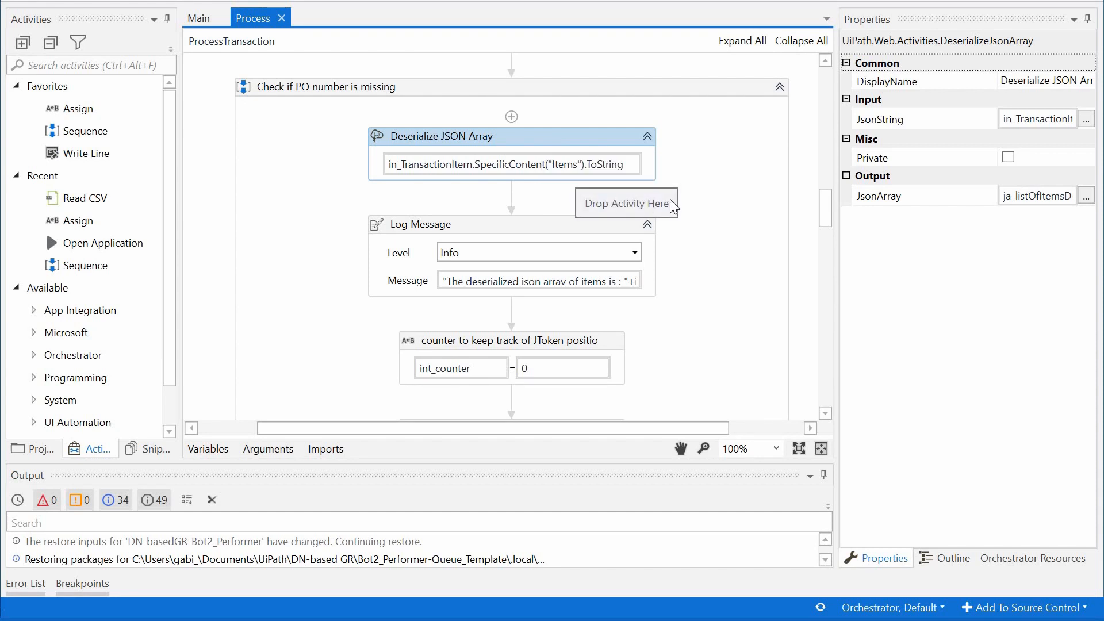
Step: Show the properties of the 'Assign the error text to the JToken' activity in the For Each body
scroll(down, 3)
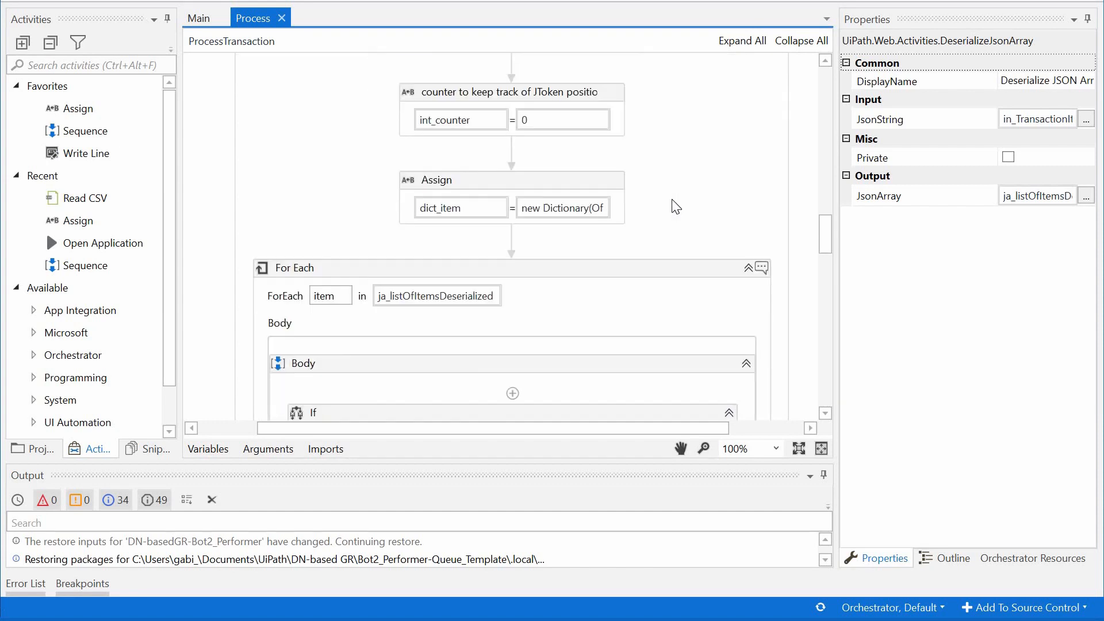
scroll(down, 3)
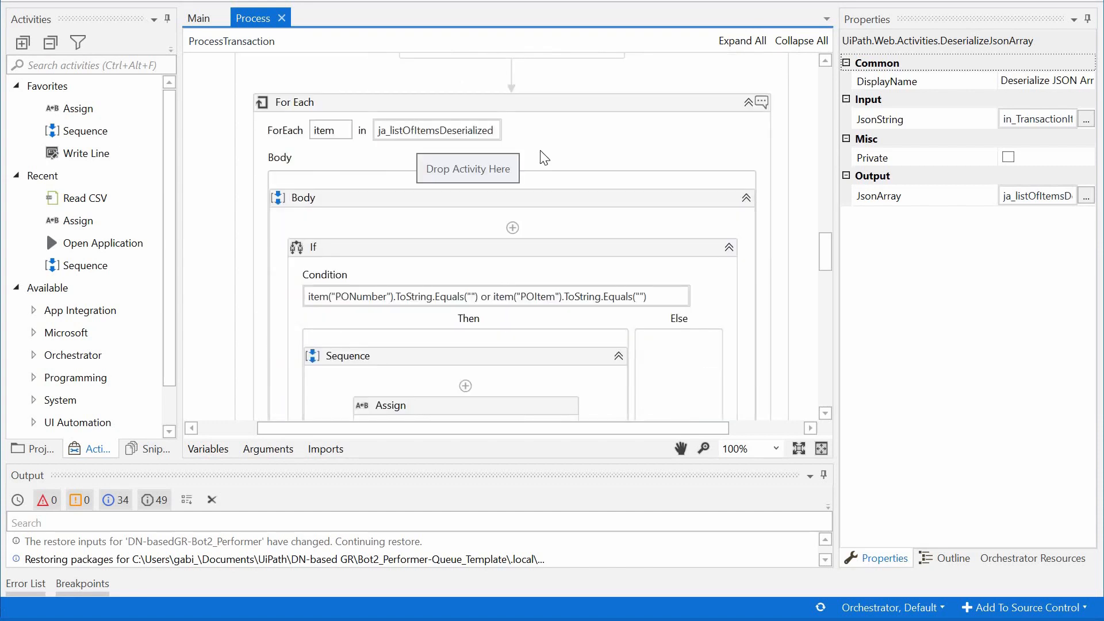
scroll(down, 3)
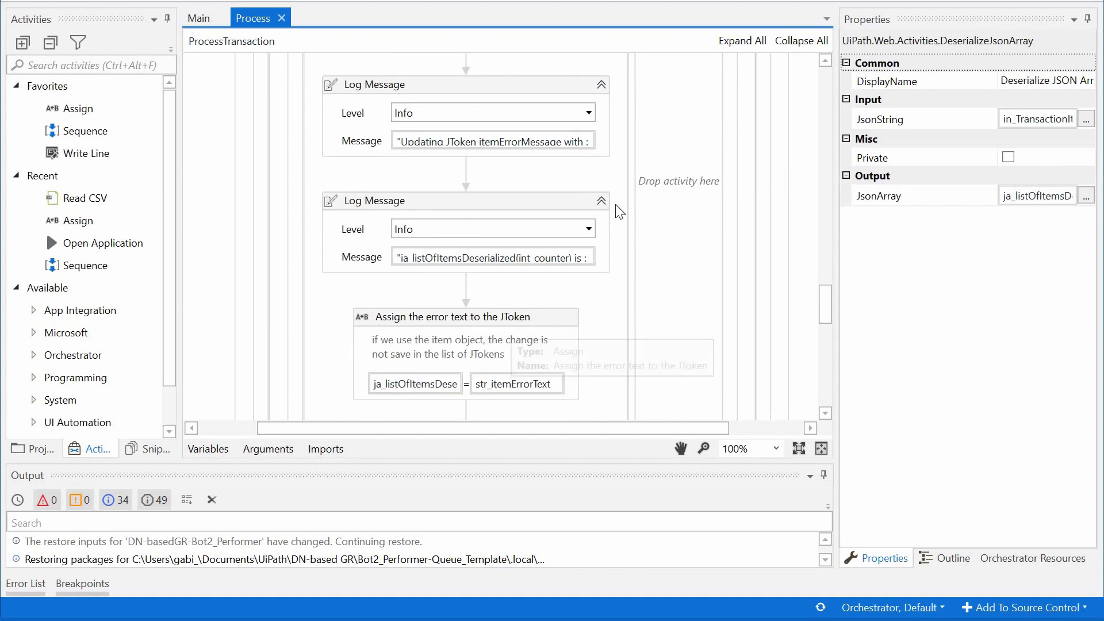
click(464, 316)
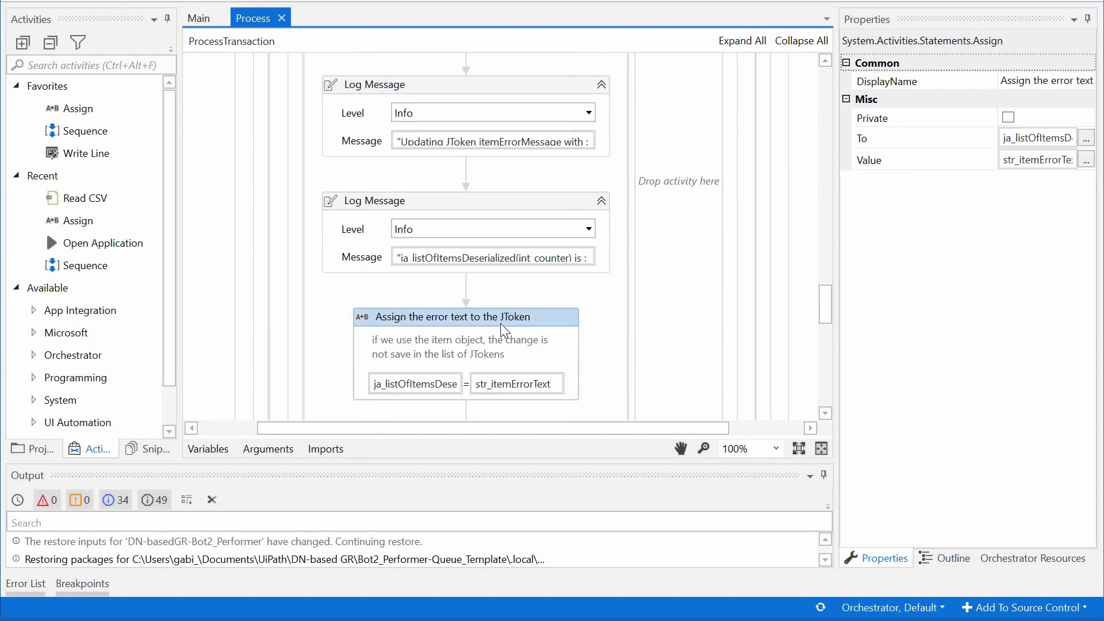
mouse_move(597, 257)
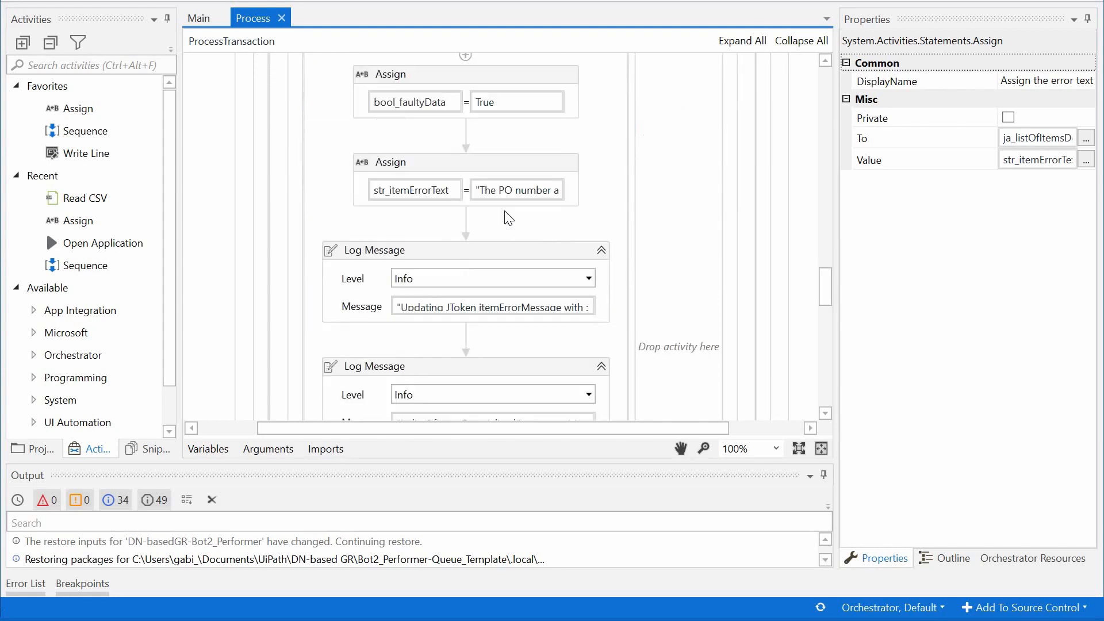
scroll(down, 3)
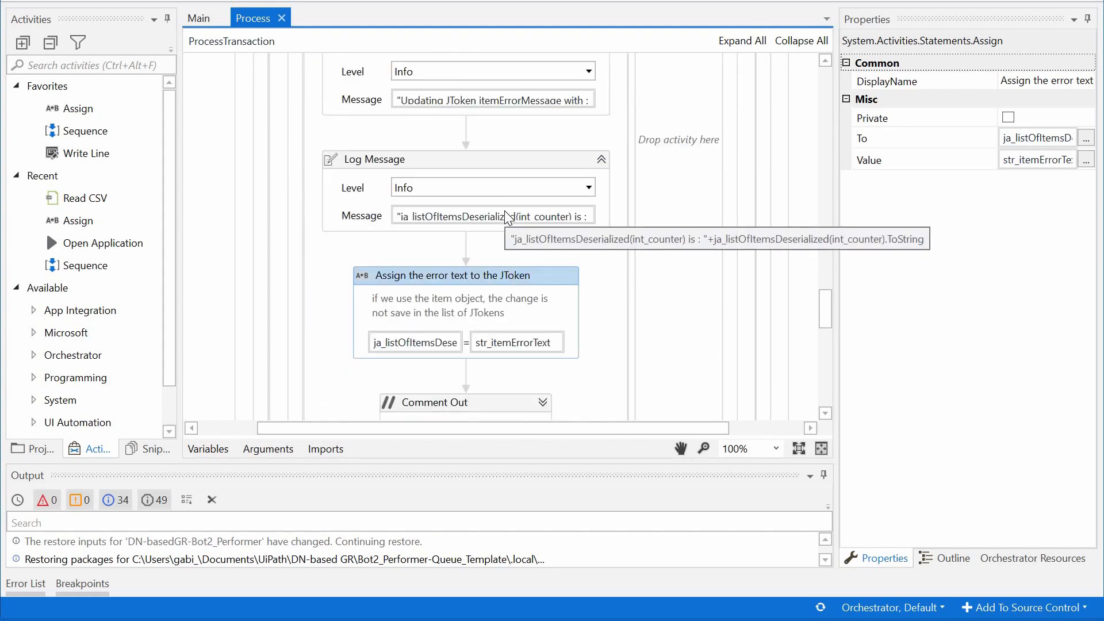
mouse_move(504, 218)
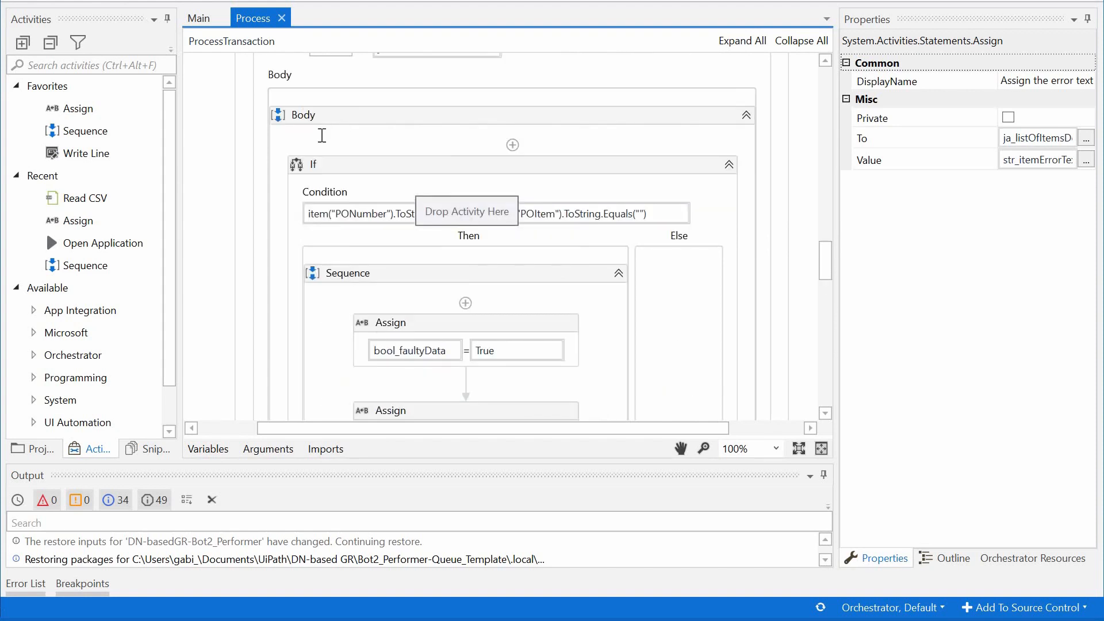
click(293, 103)
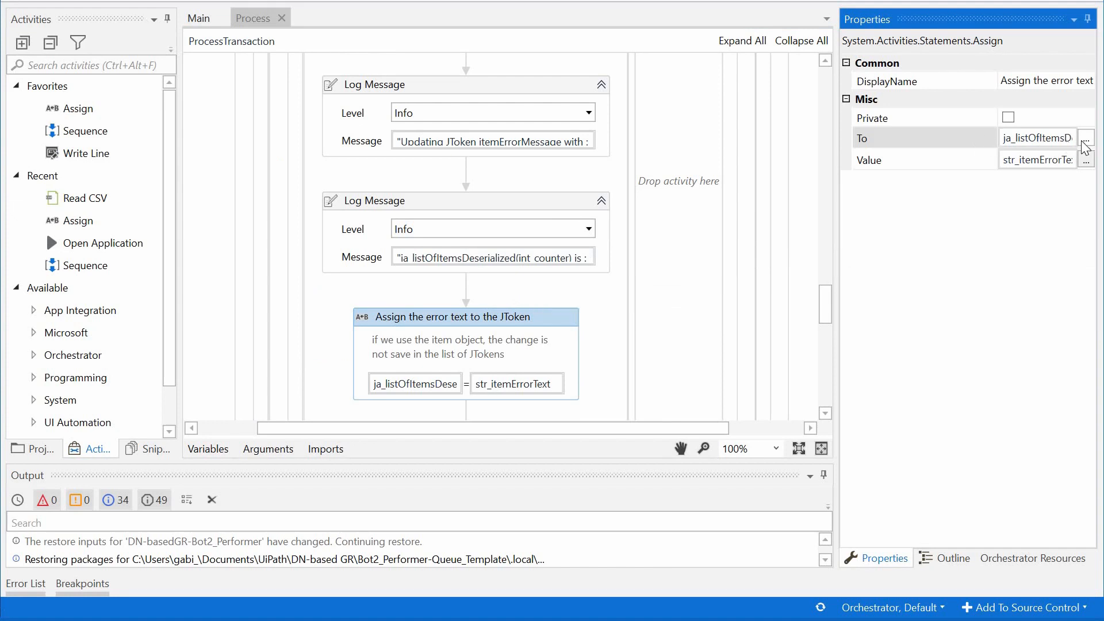
click(1087, 138)
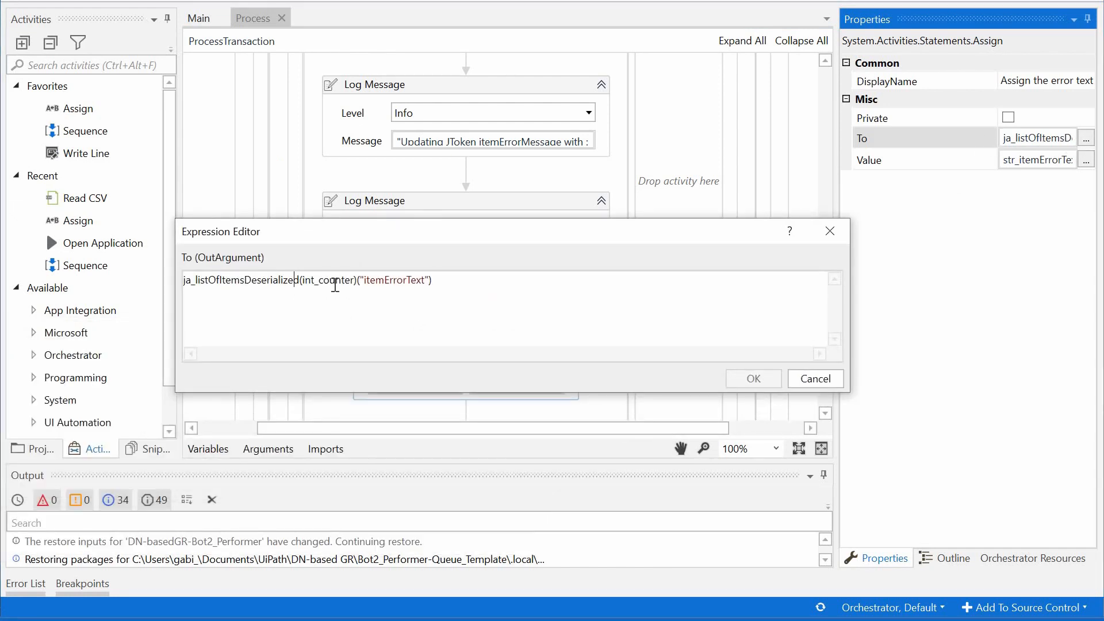
mouse_move(343, 228)
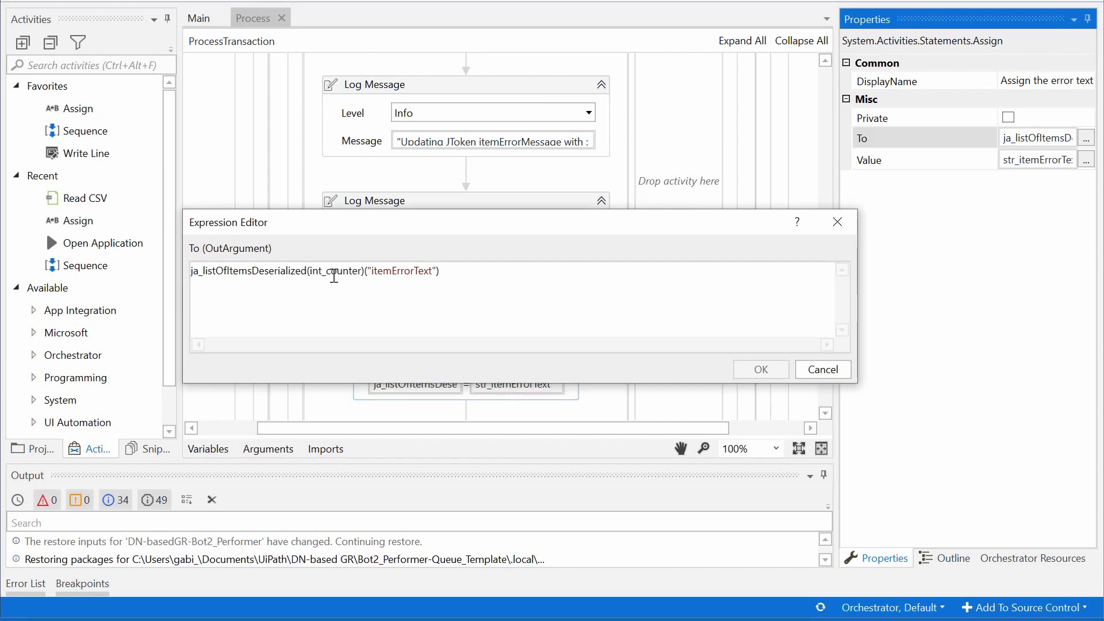
mouse_move(333, 272)
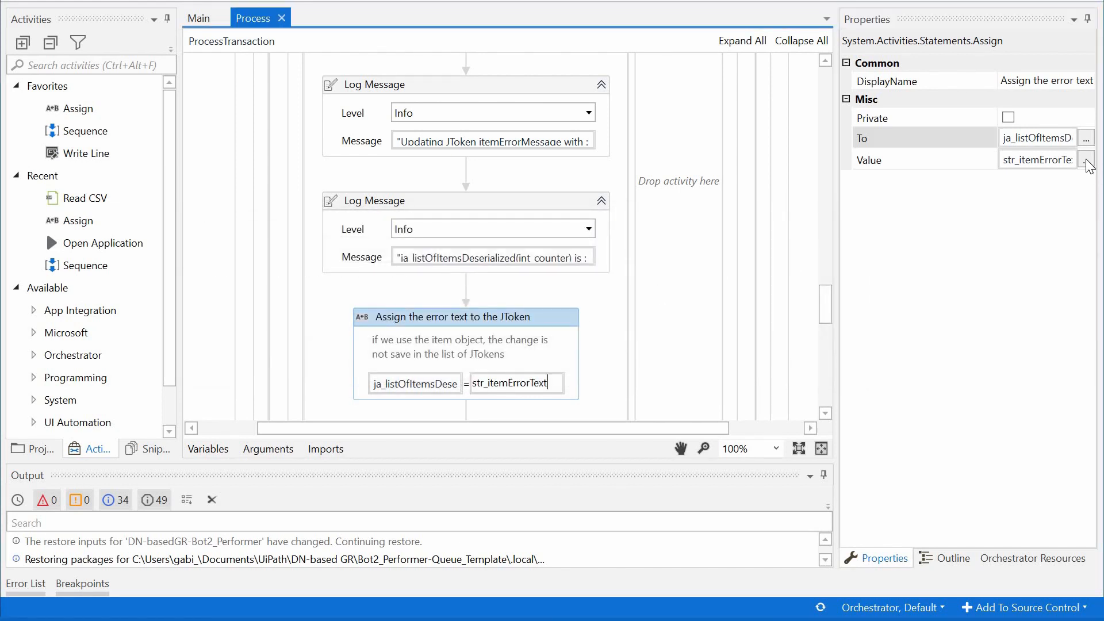
Step: Inspect the JToken's assigned Value expression, then reach the 'Add the item to the right queue' If
click(1087, 160)
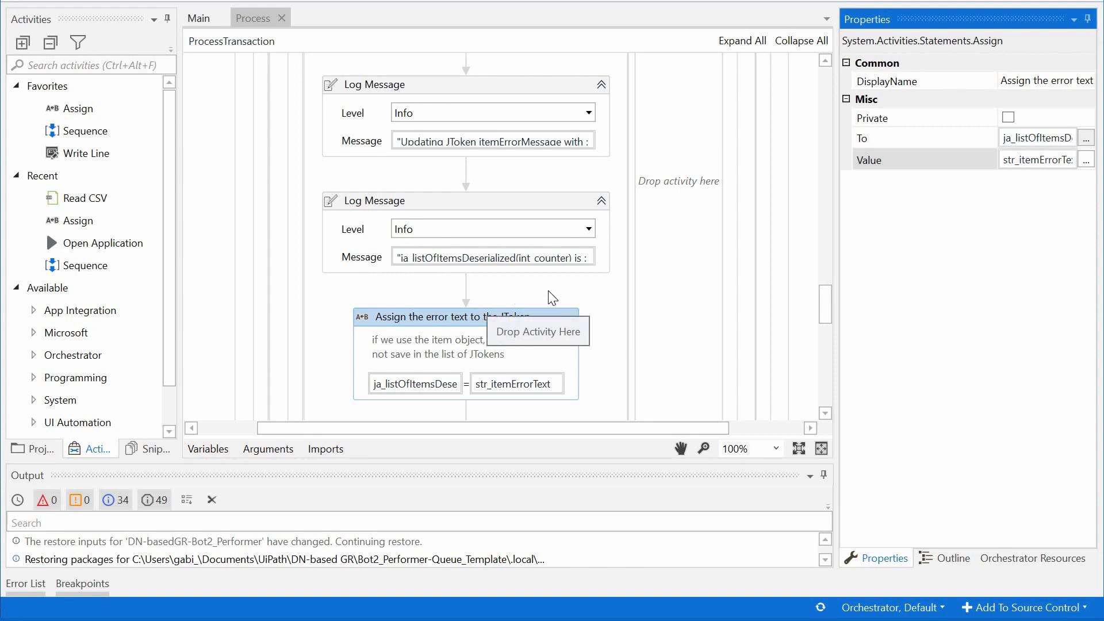
scroll(down, 3)
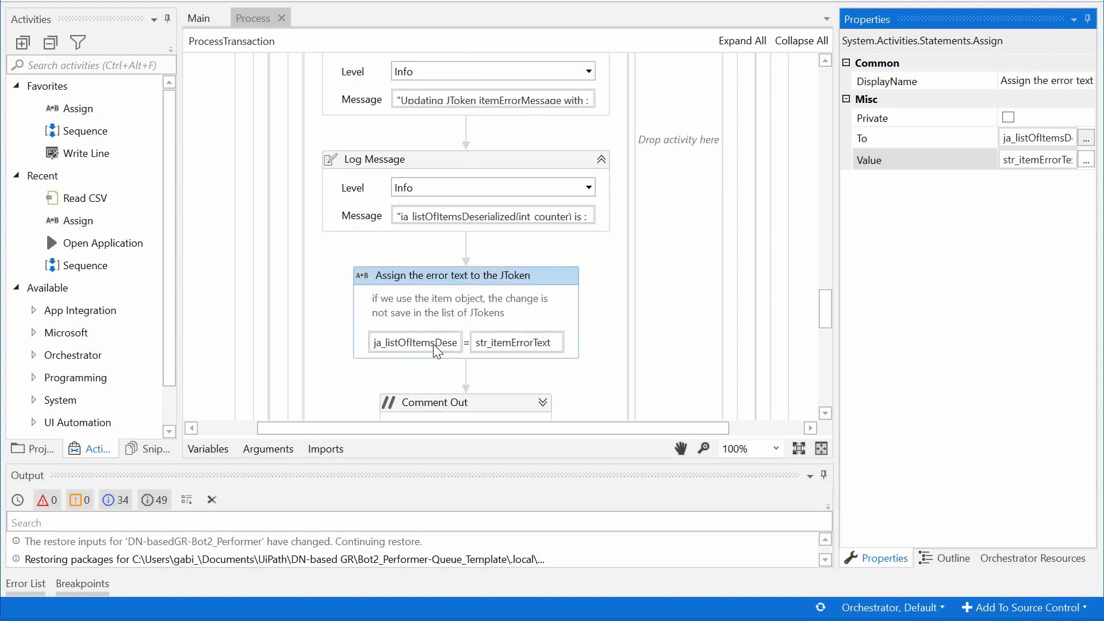
mouse_move(437, 350)
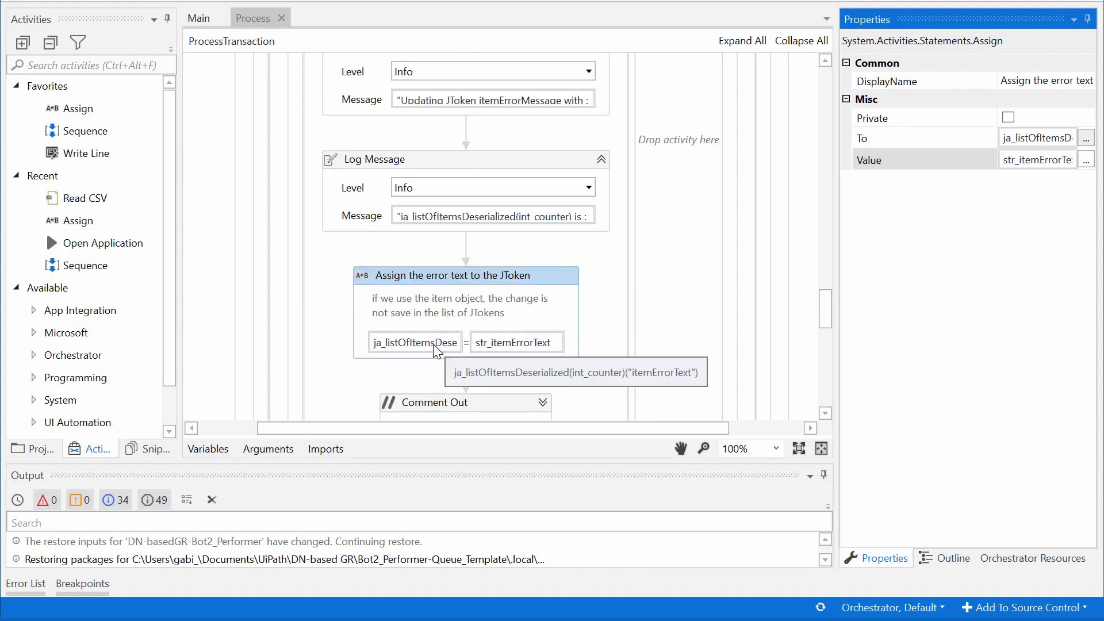
mouse_move(701, 250)
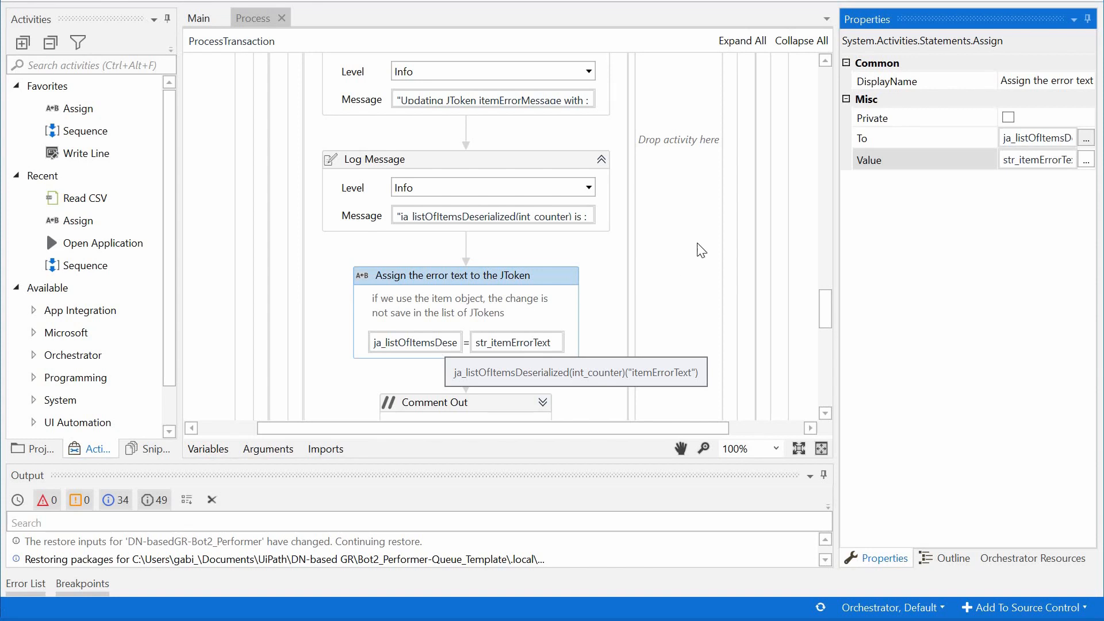
scroll(down, 3)
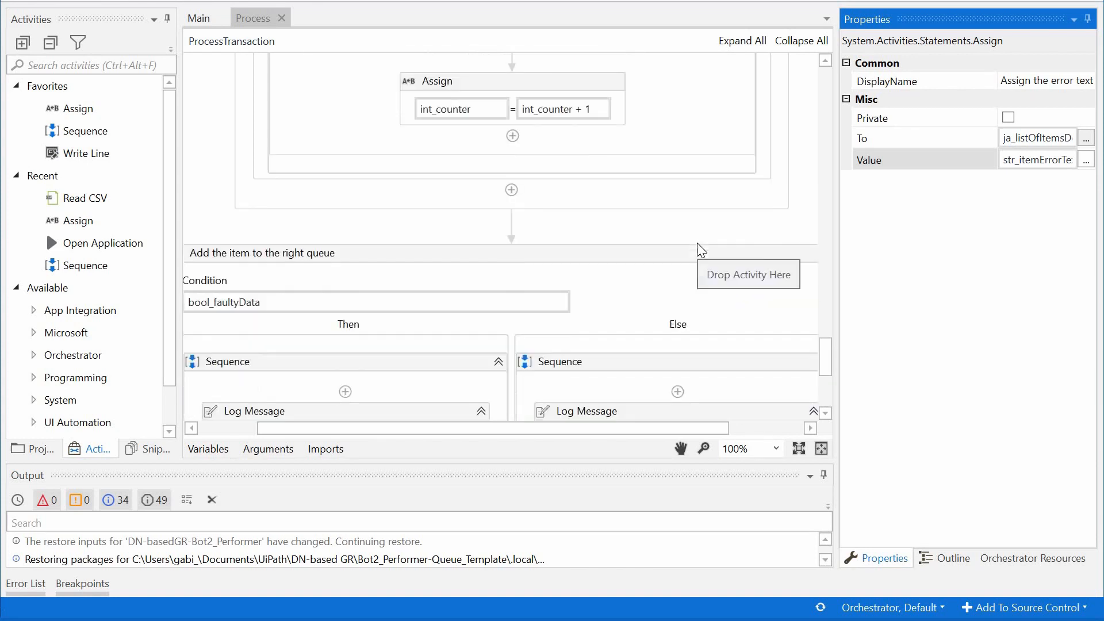
scroll(down, 3)
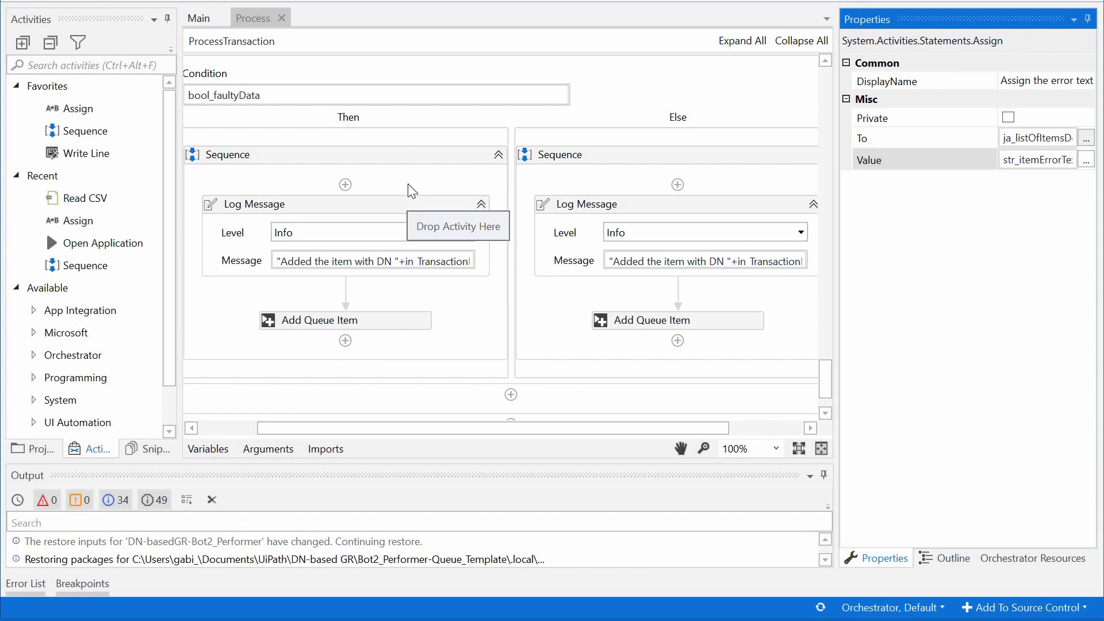
mouse_move(413, 184)
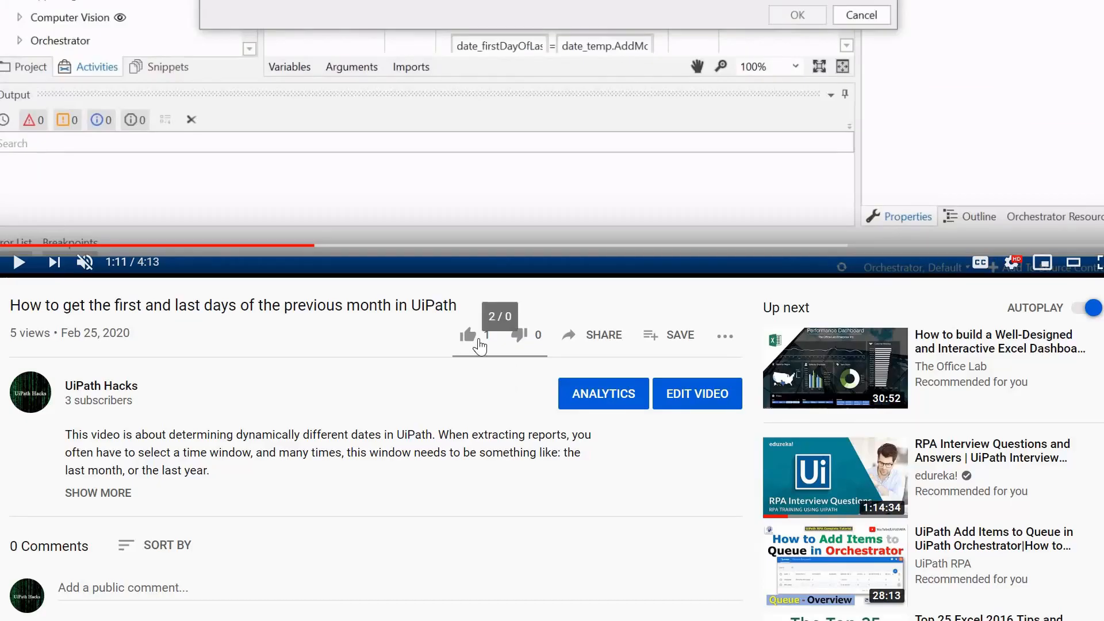
Step: Like the UiPath Hacks video on first and last days of the previous month
click(467, 334)
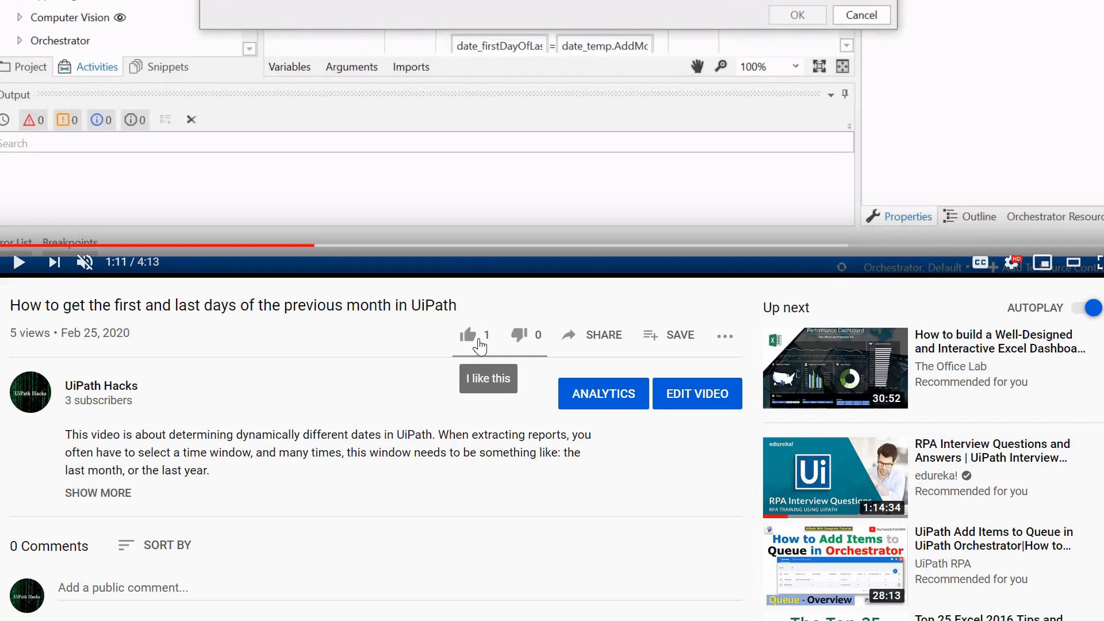
click(466, 335)
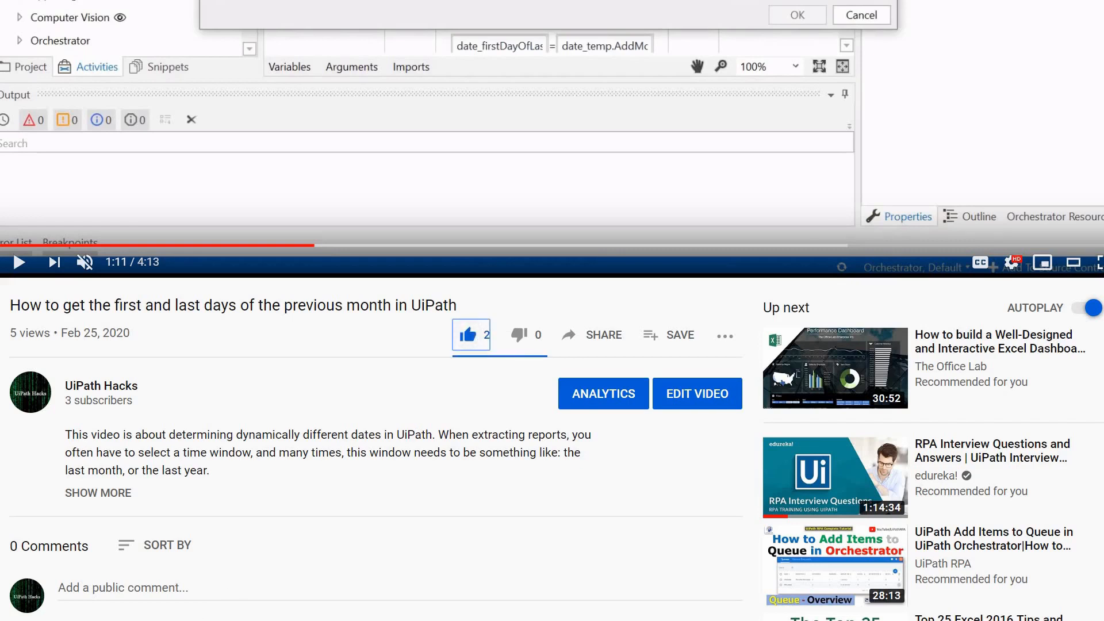